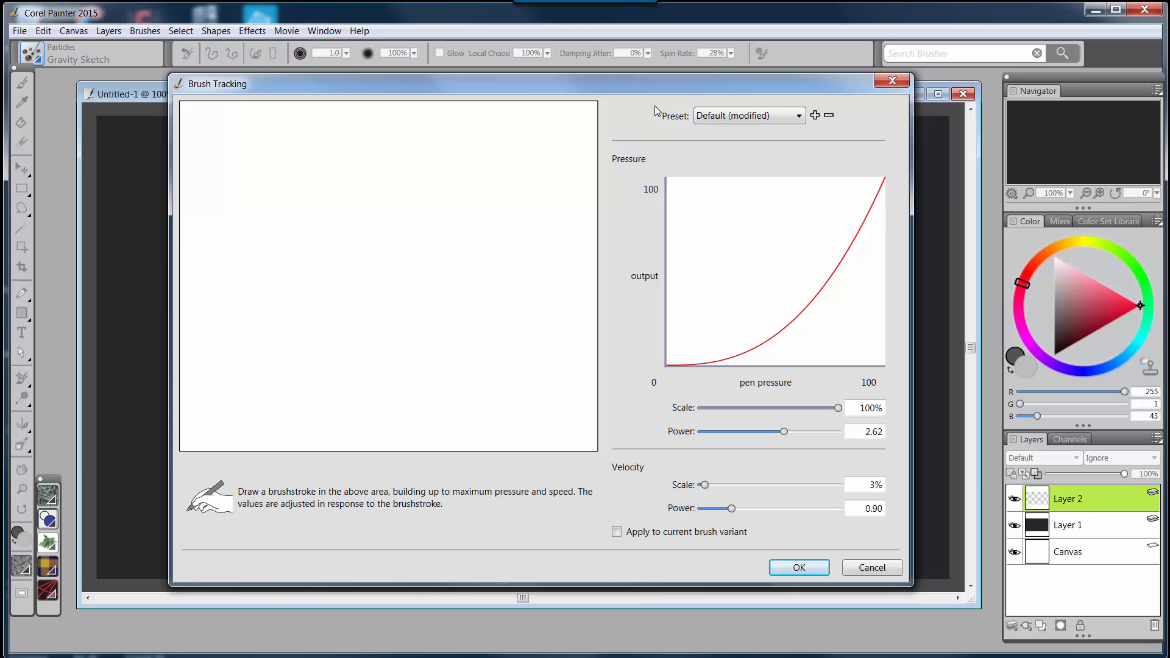
{"action": "mouse_move", "coordinate": [409, 501]}
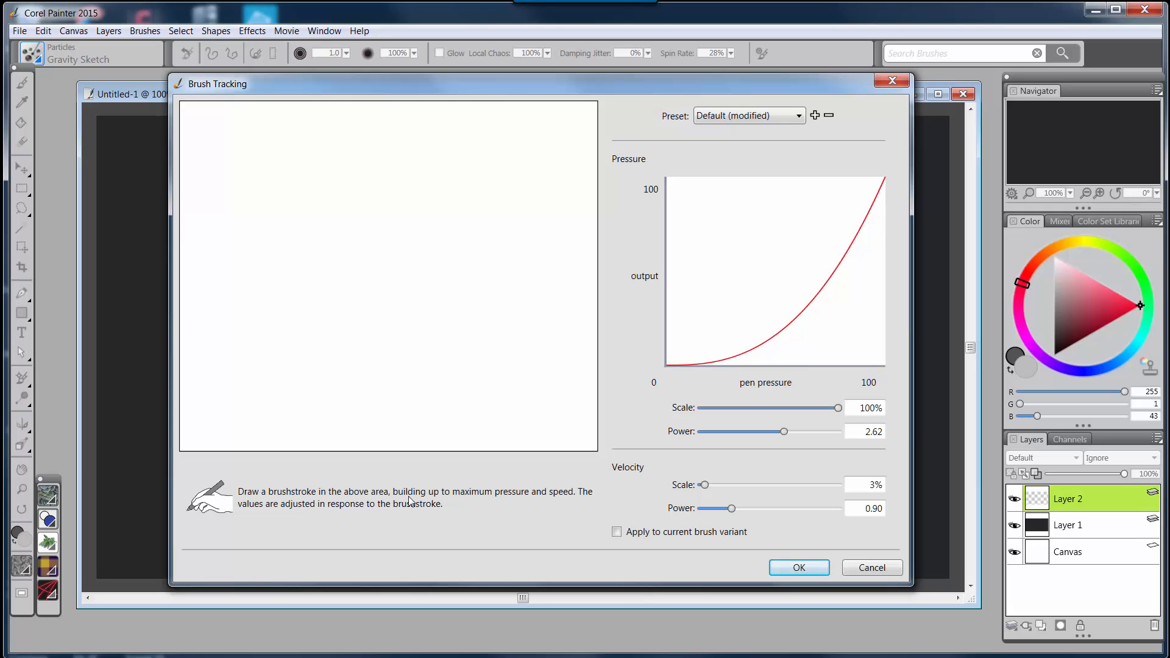
{"action": "mouse_move", "coordinate": [407, 612]}
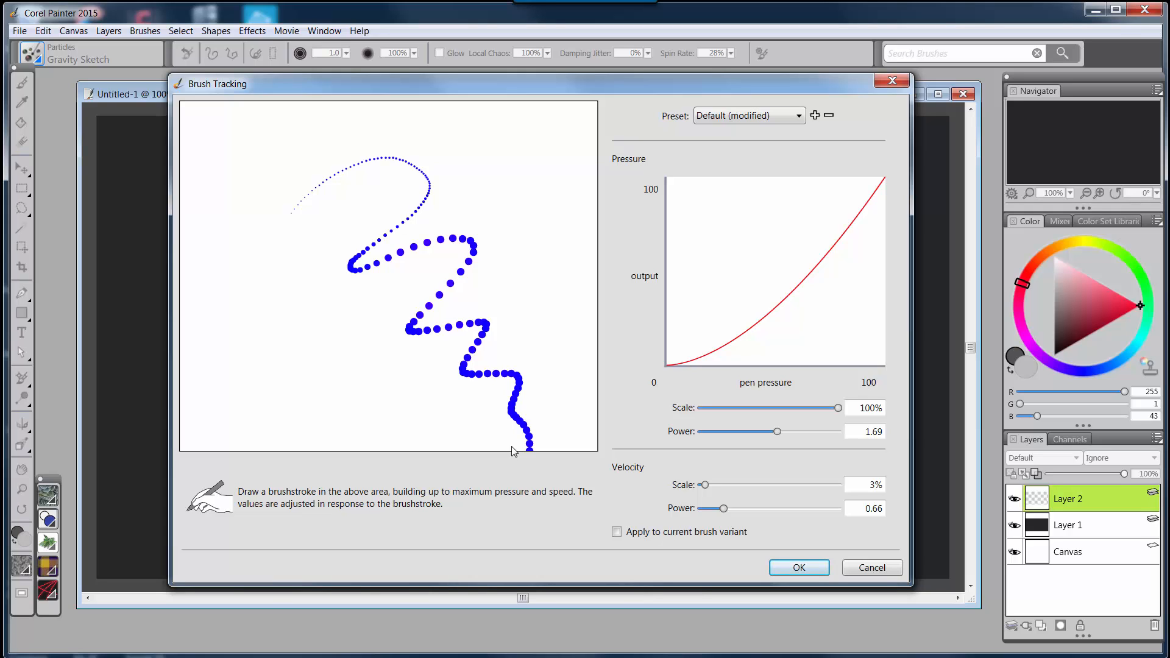
{"action": "mouse_move", "coordinate": [804, 298]}
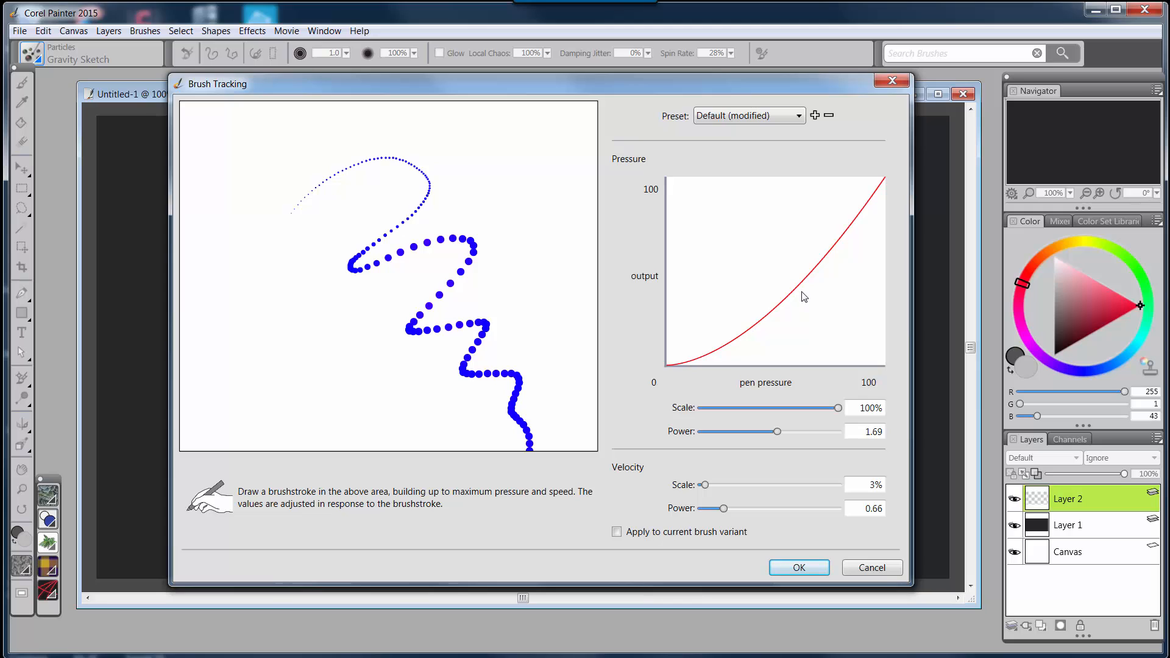
{"action": "mouse_move", "coordinate": [226, 364]}
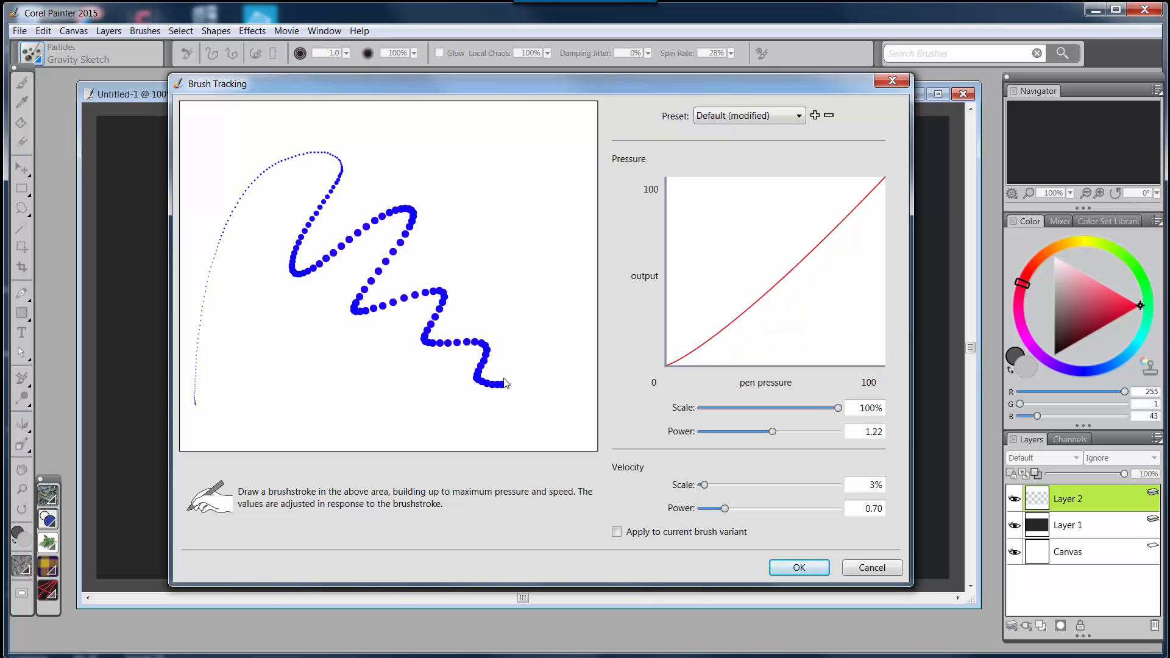
{"action": "mouse_move", "coordinate": [692, 544]}
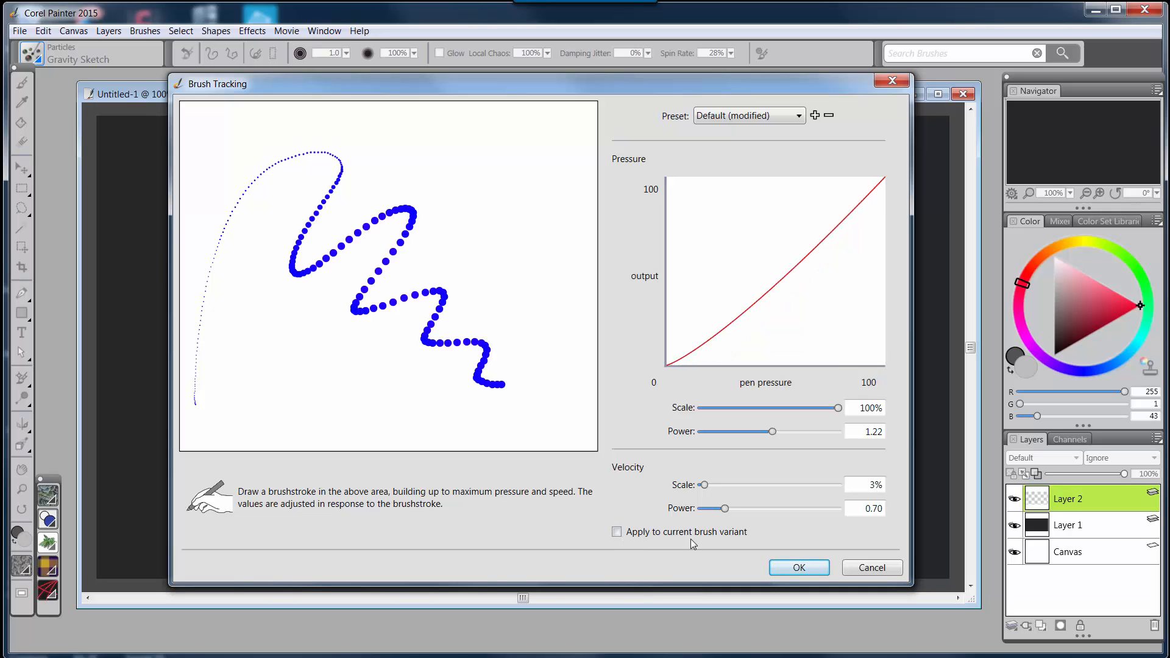
{"action": "mouse_move", "coordinate": [686, 536]}
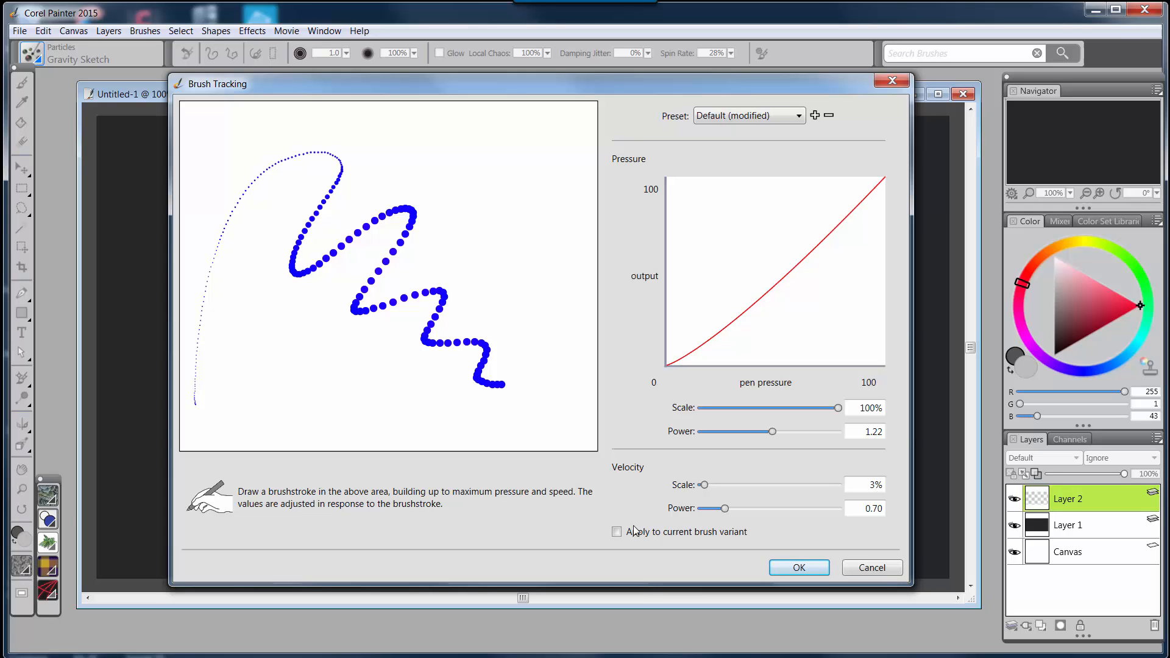
{"action": "mouse_move", "coordinate": [683, 537]}
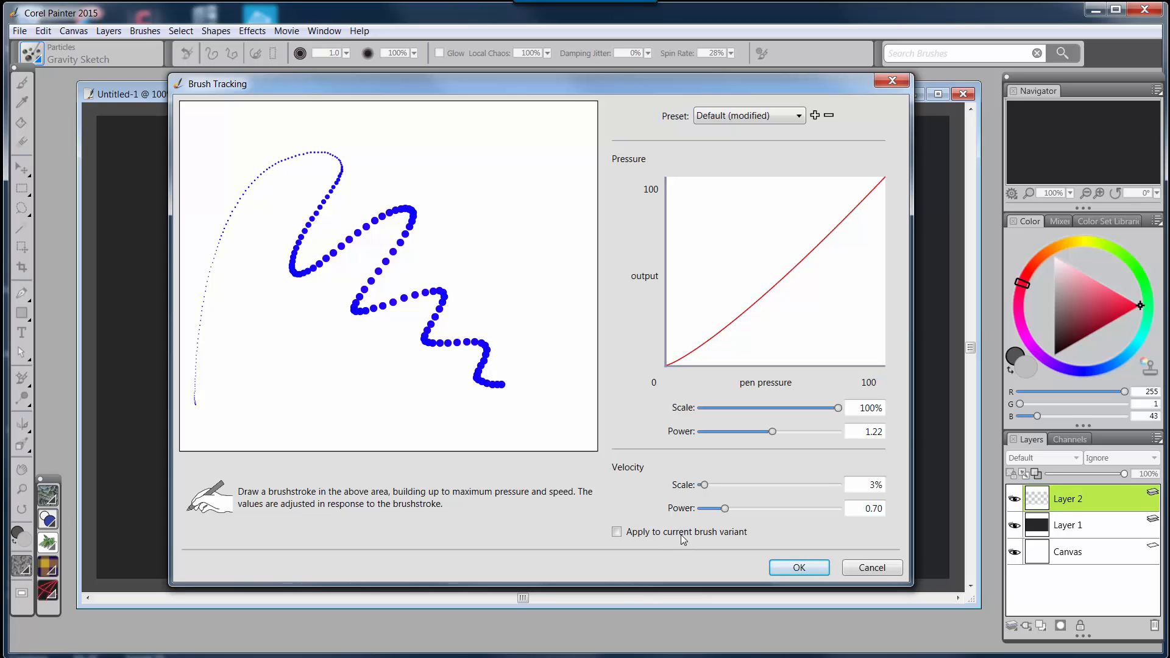
{"action": "mouse_move", "coordinate": [614, 562]}
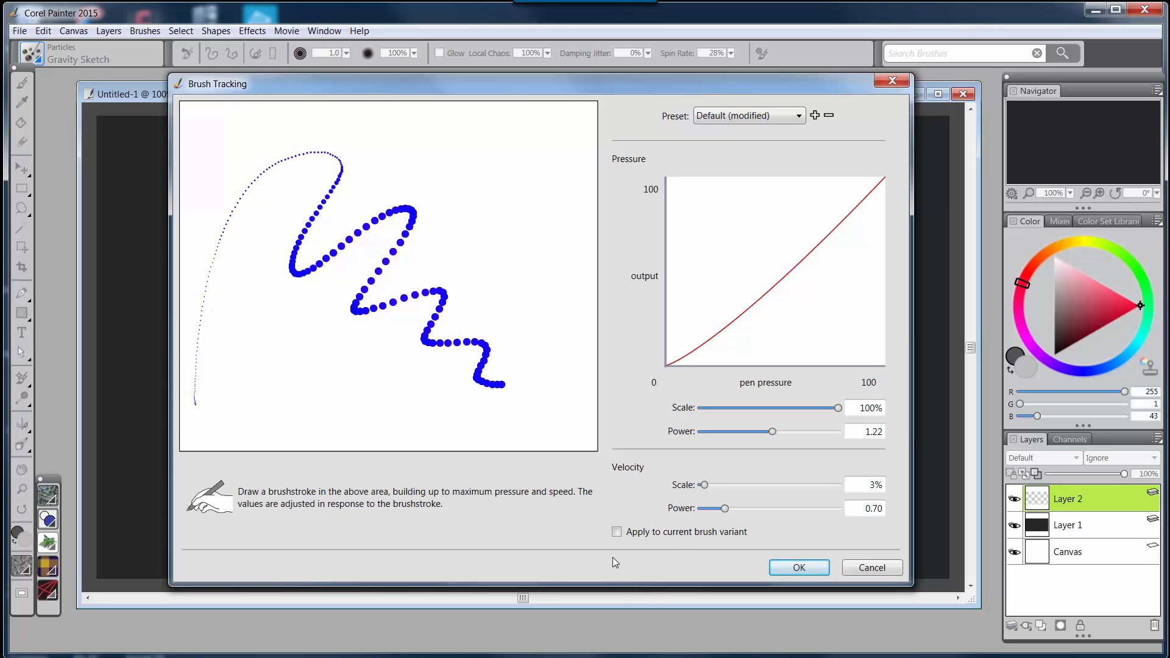